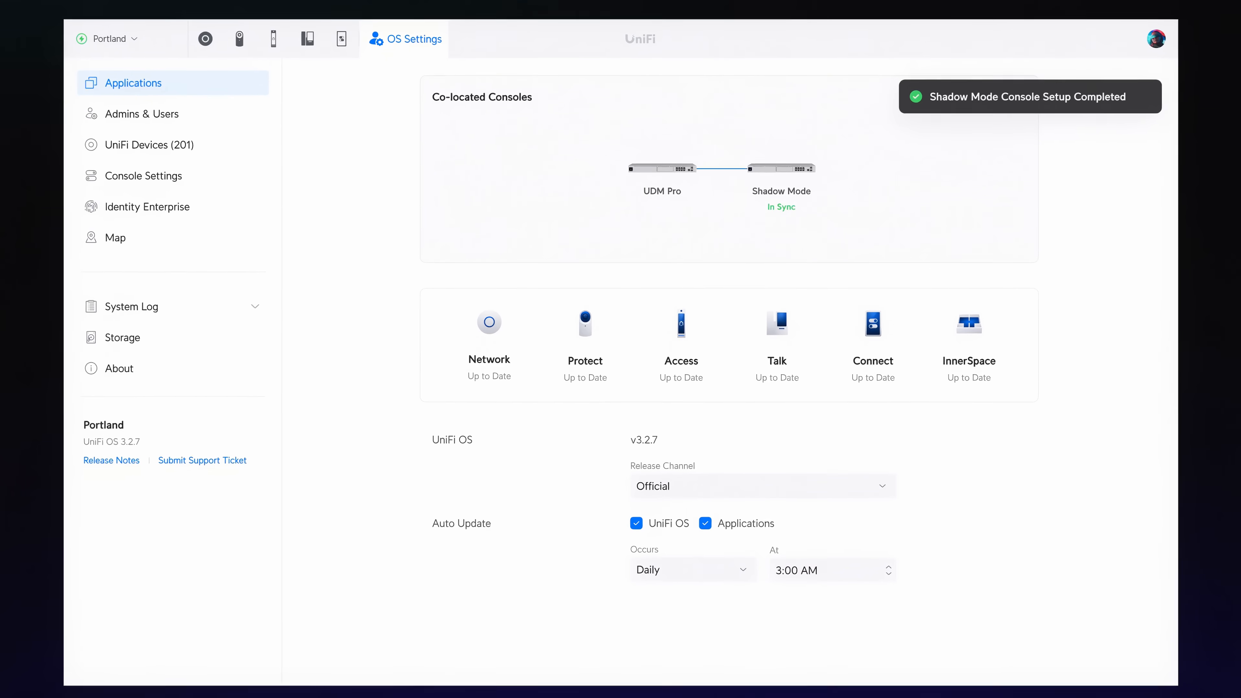
# - Open the Network app's topology map after finishing Shadow Mode console setup
pyautogui.click(209, 50)
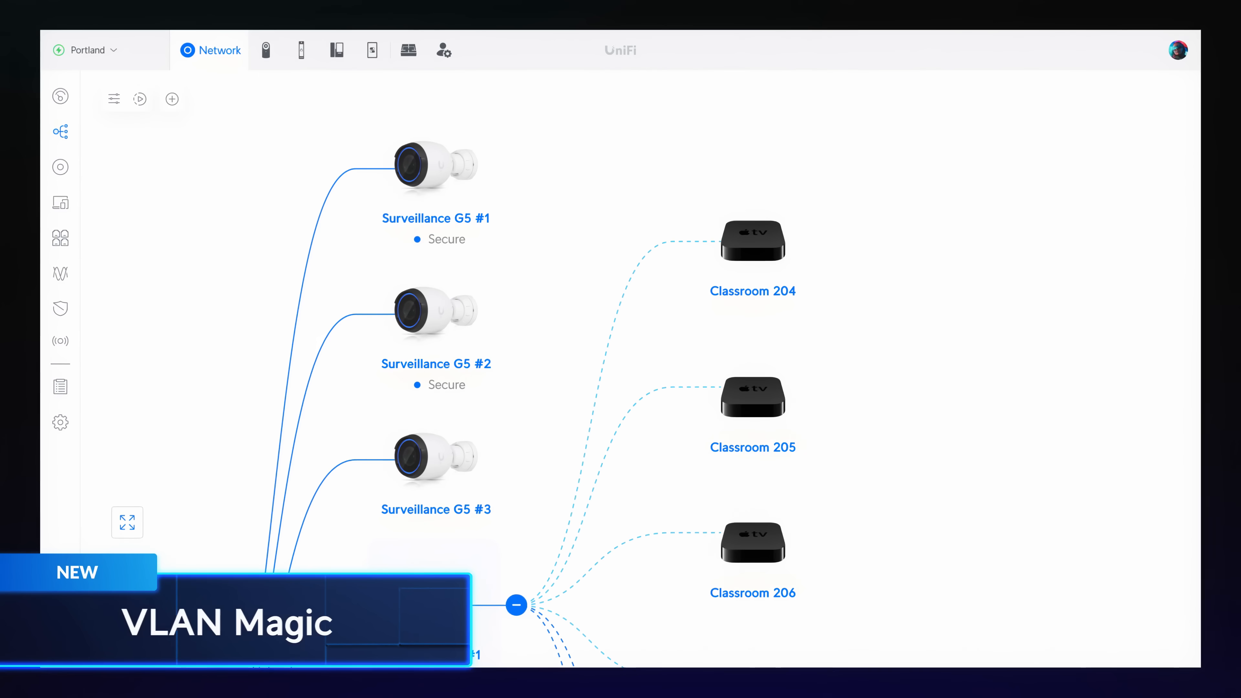
# - Create the isolated Classrooms virtual network for the three Classroom Apple TVs with internet access allowed
pyautogui.click(172, 99)
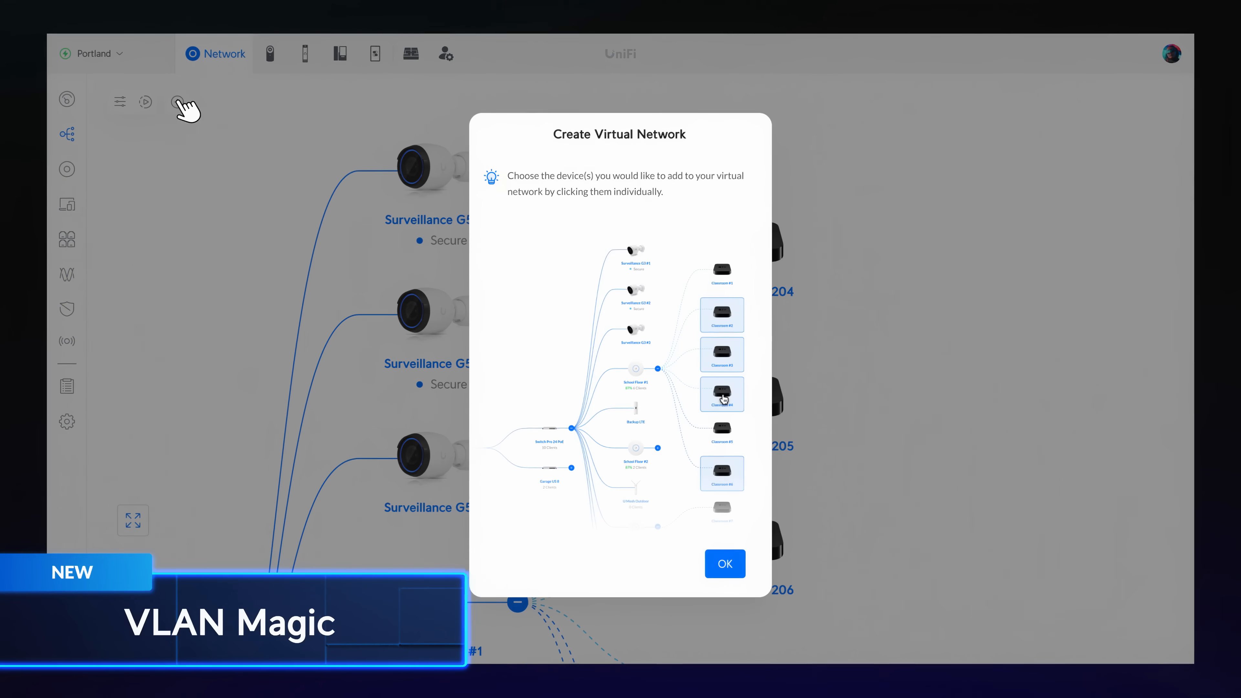
pyautogui.click(723, 563)
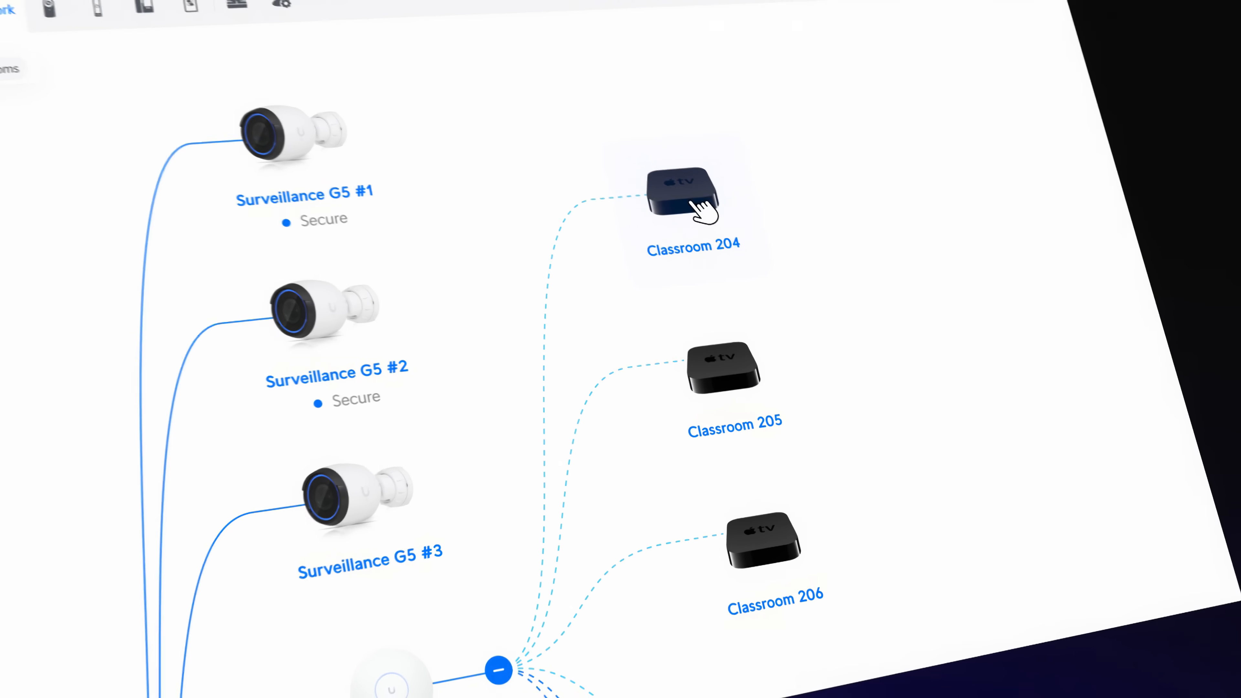
pyautogui.click(679, 188)
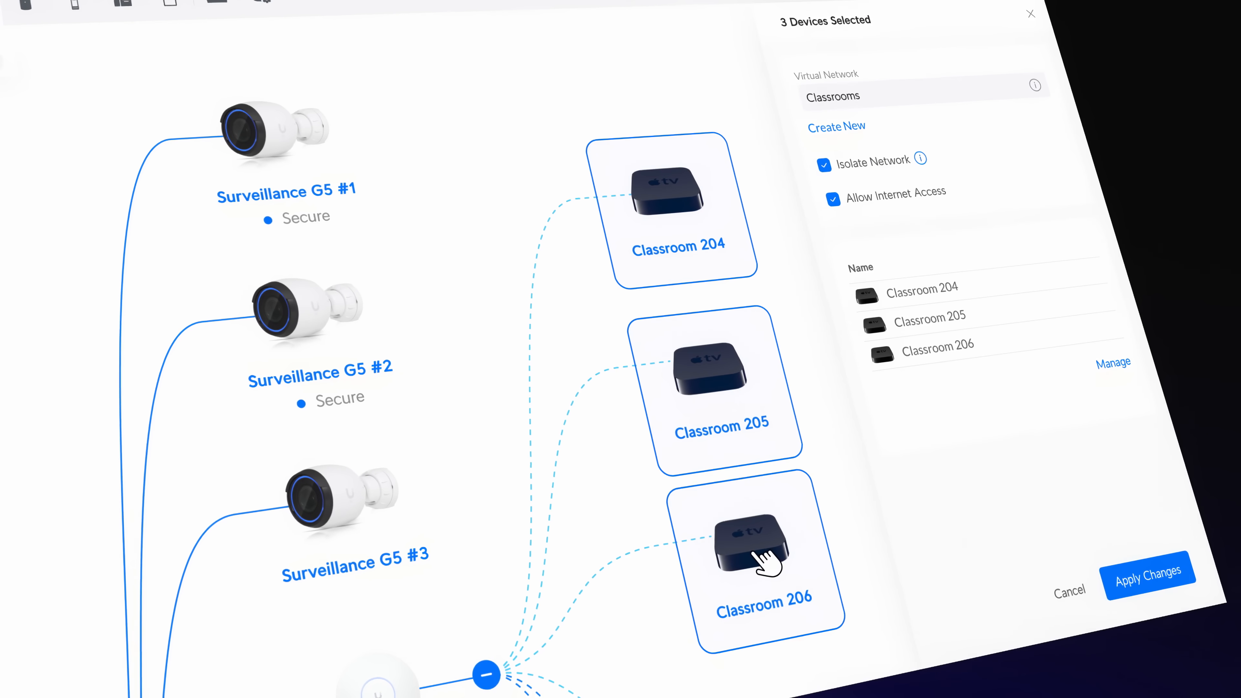
pyautogui.click(1148, 571)
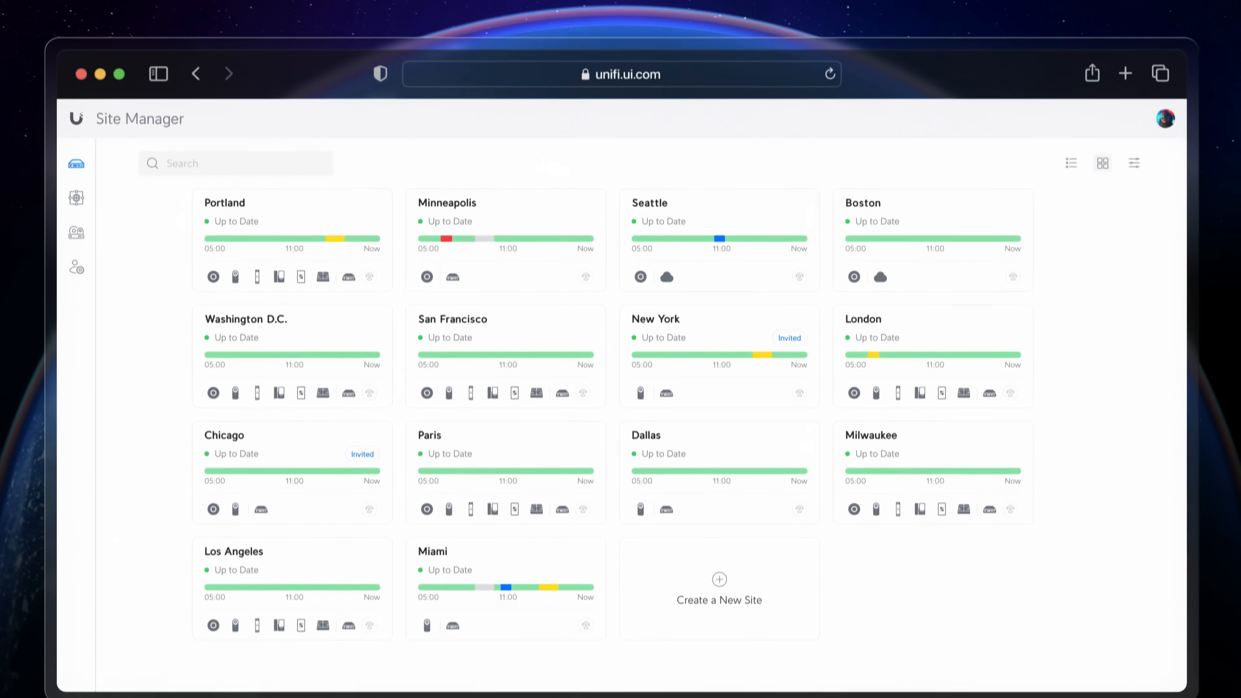
# - Create Site Magic Group 1 linking Chicago R&D, NYC Corporate and Memphis Warehouse networks and connect them
pyautogui.click(76, 175)
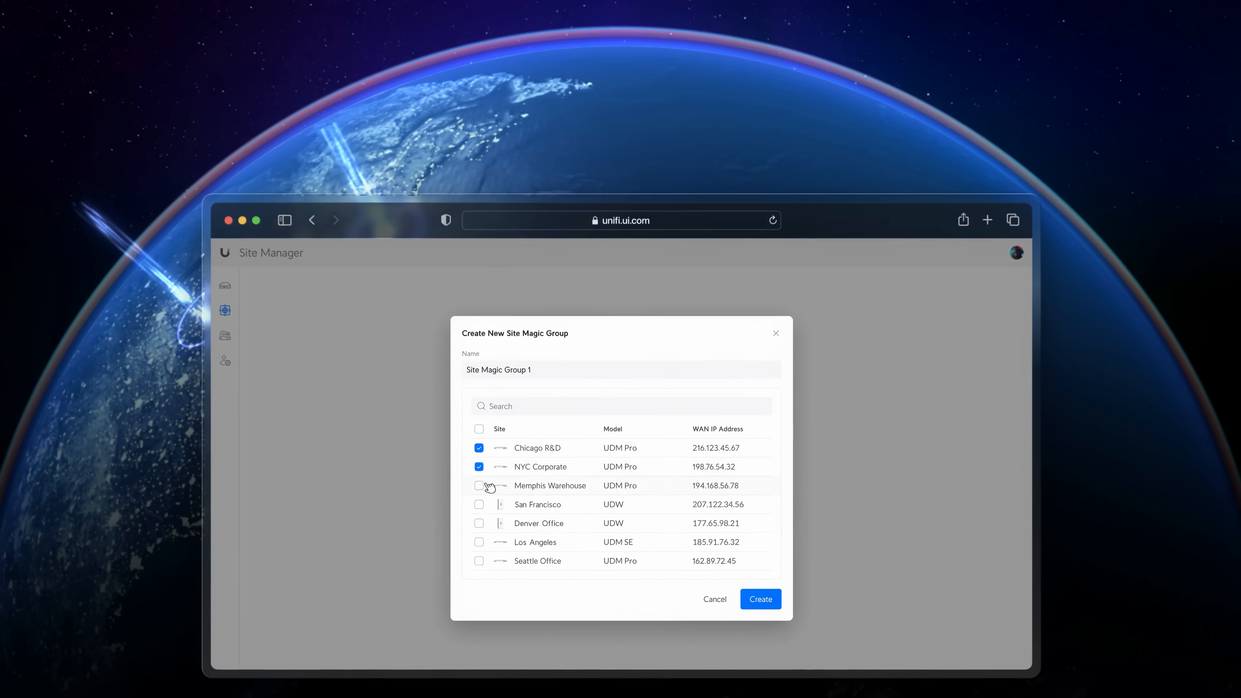
pyautogui.click(759, 599)
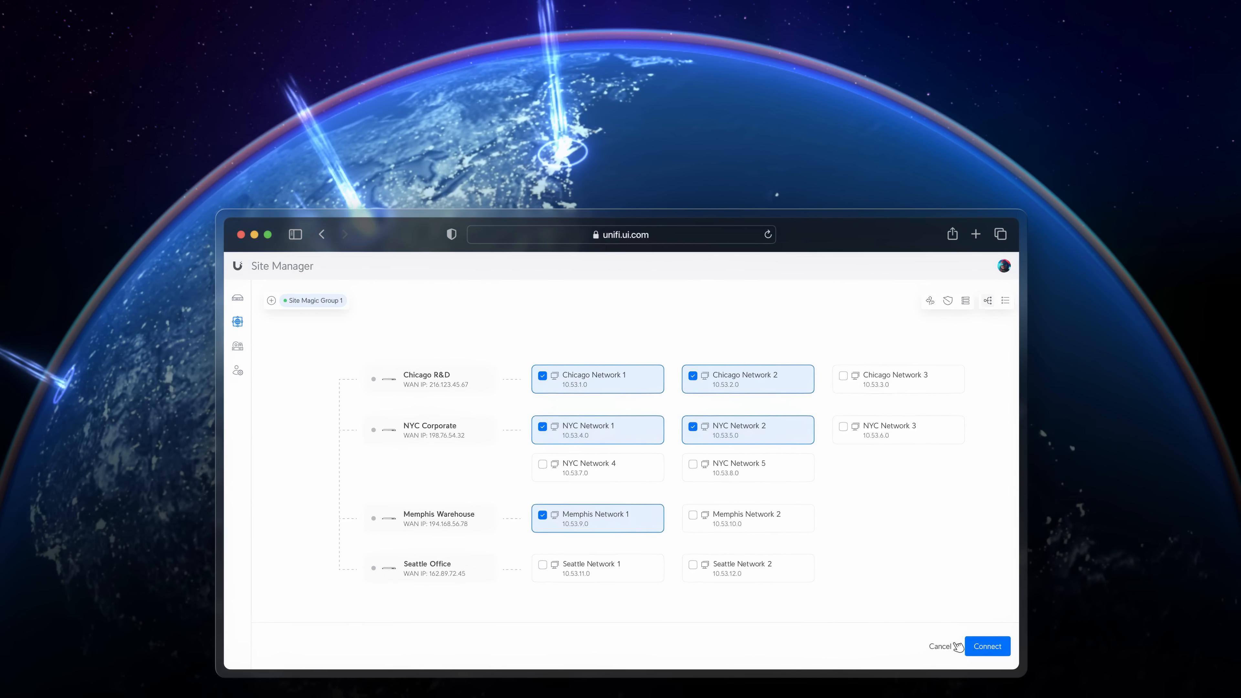
pyautogui.click(987, 646)
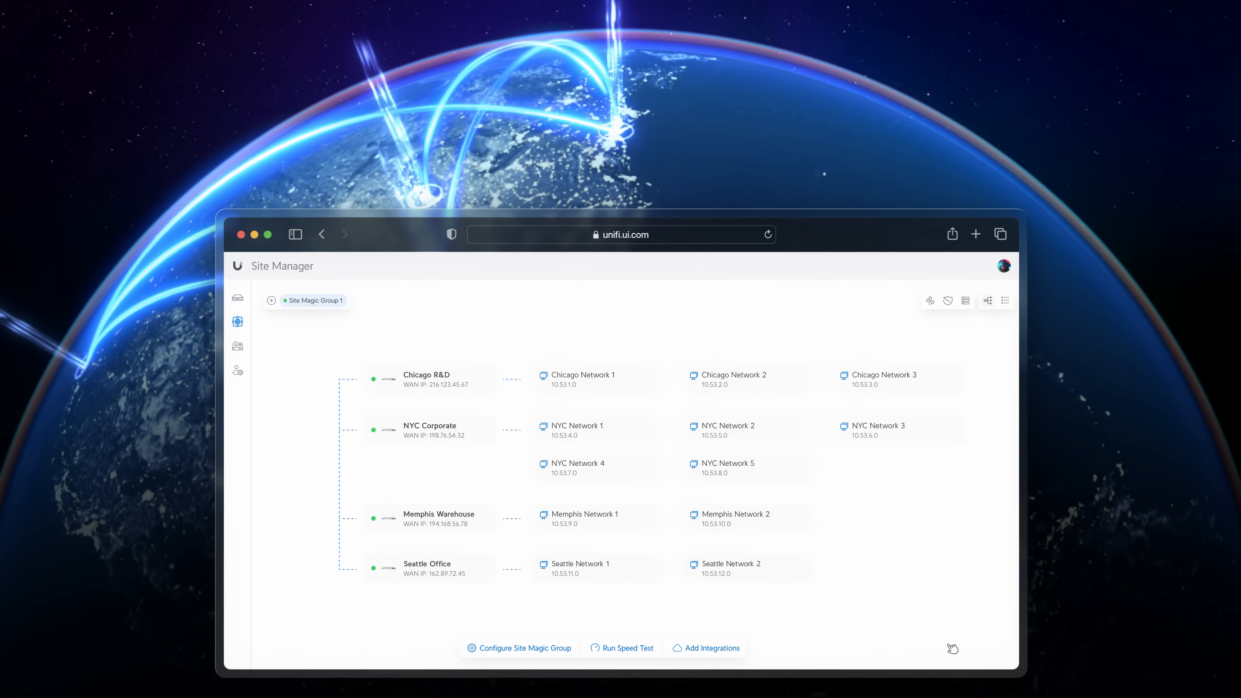
pyautogui.click(628, 647)
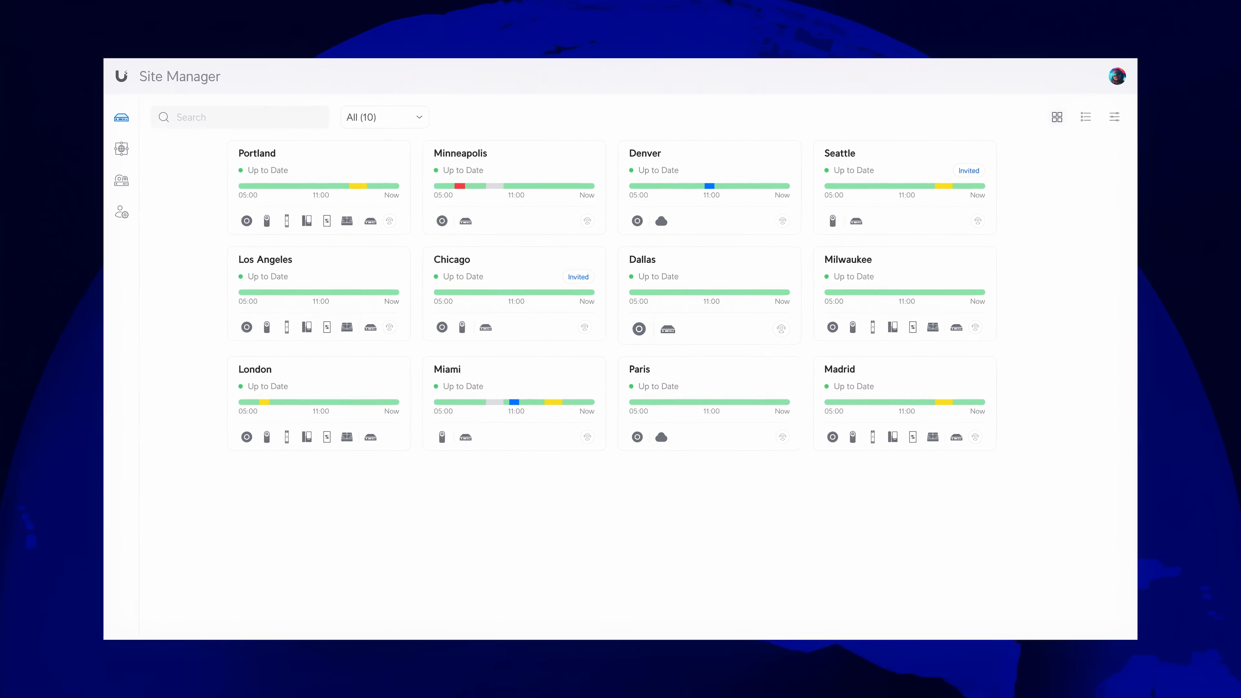
# - Filter the device list to U6 Enterprise and open AP 1 in the Network application
pyautogui.click(1085, 116)
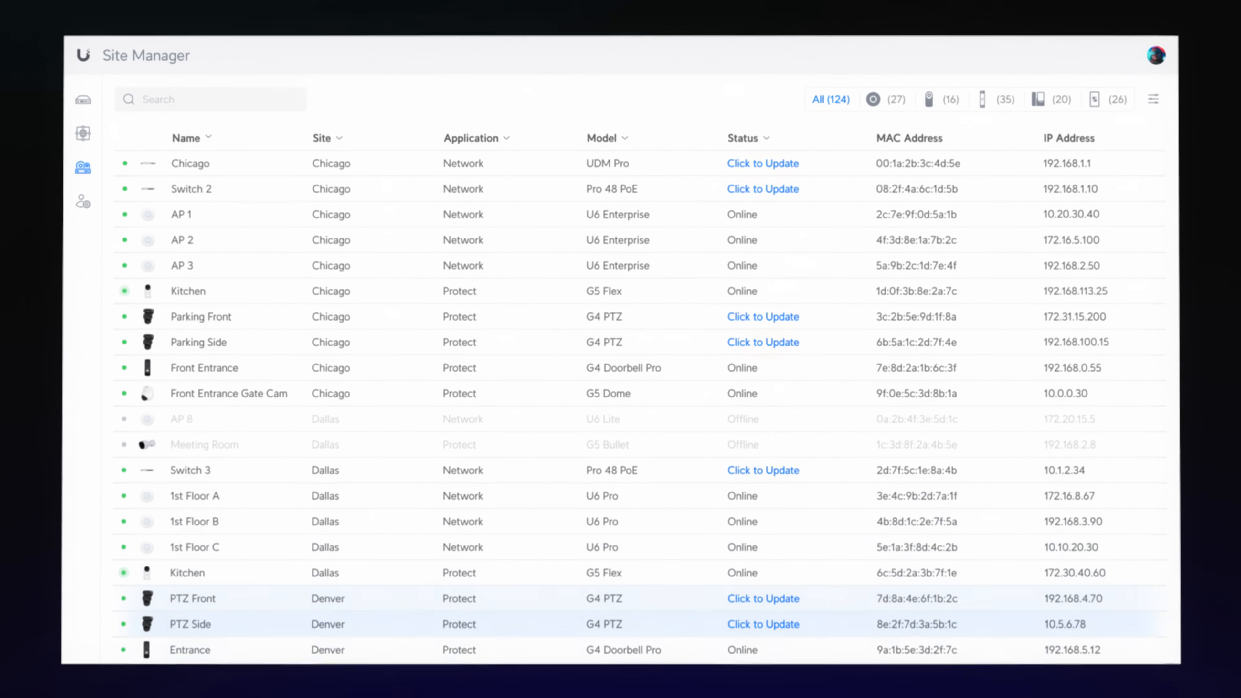
pyautogui.write('u6')
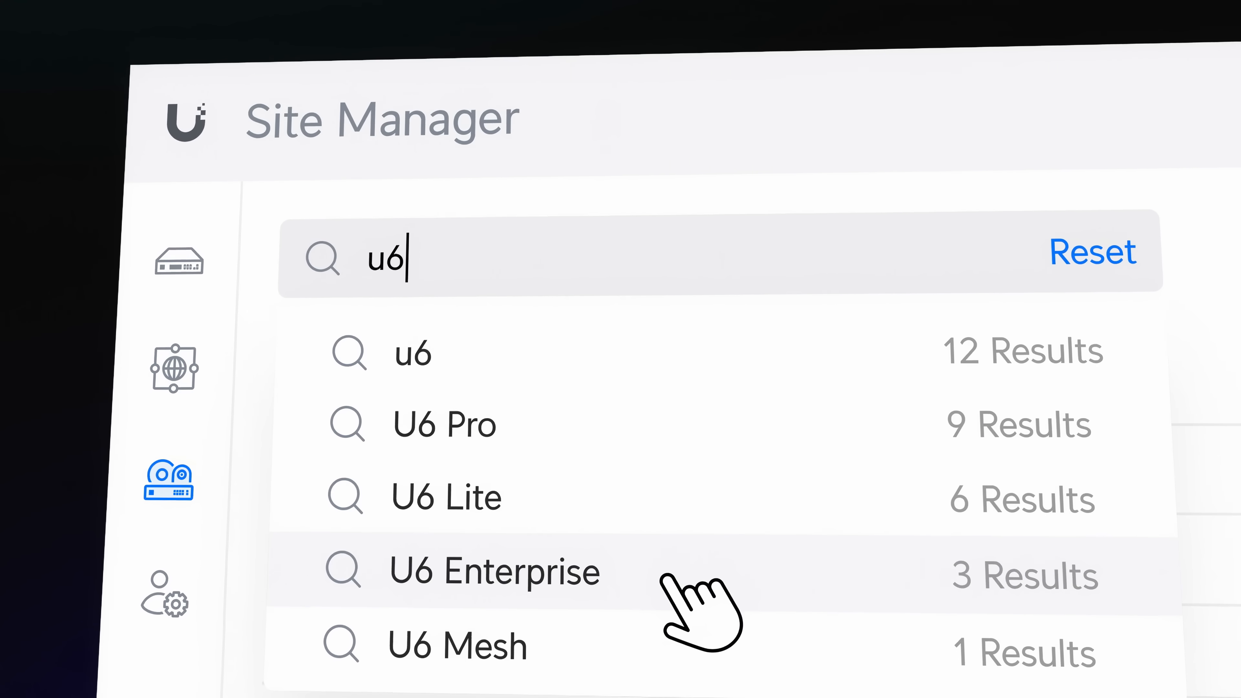
pyautogui.click(494, 571)
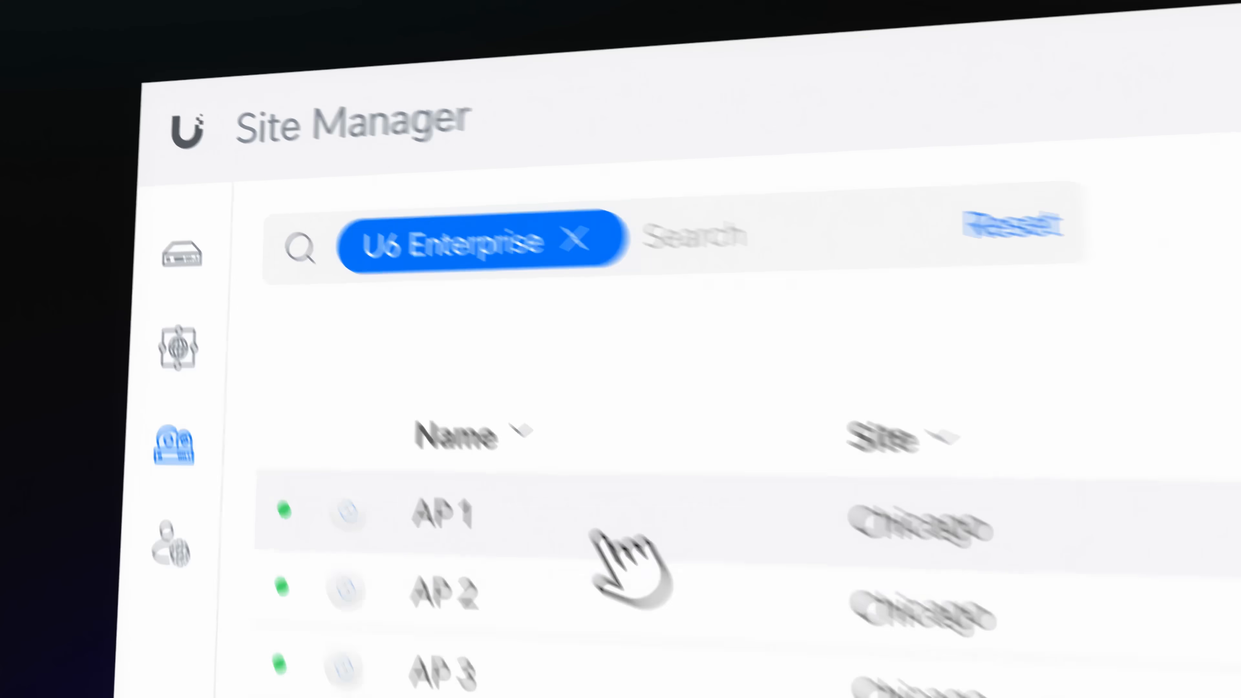
pyautogui.click(444, 514)
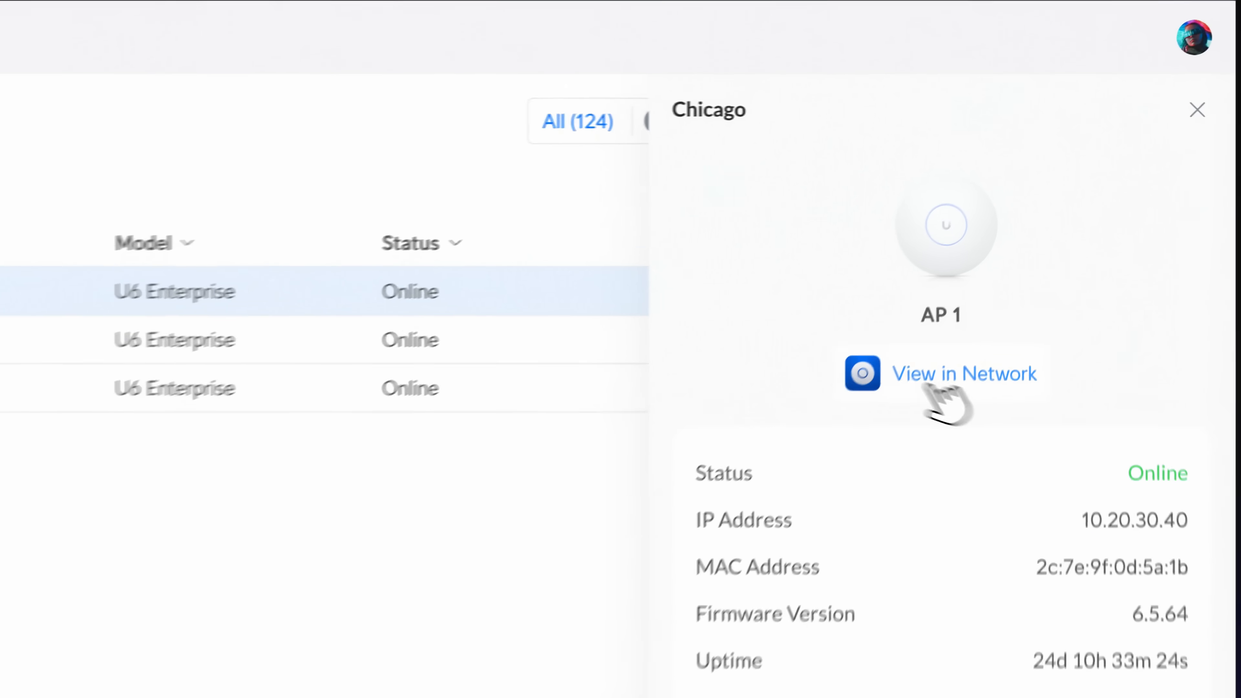
pyautogui.click(965, 373)
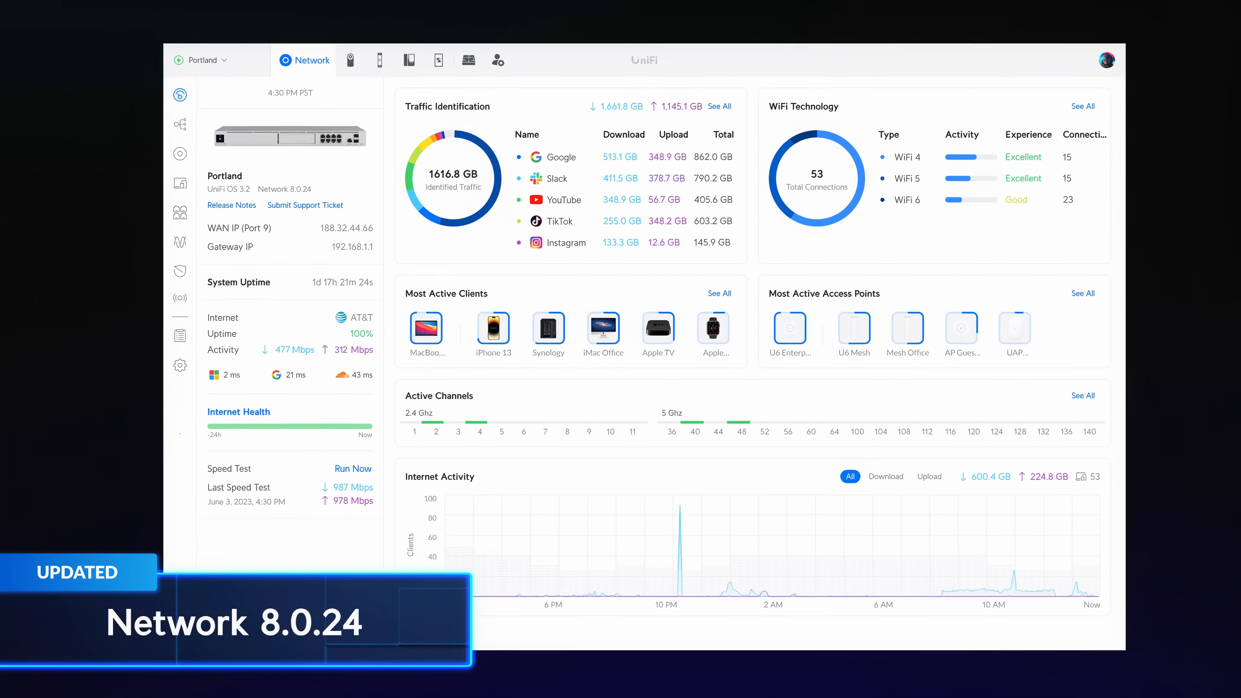
# - Review the System Log's Admin Activity, then browse the Portland VLAN list 52 through 64
pyautogui.click(174, 335)
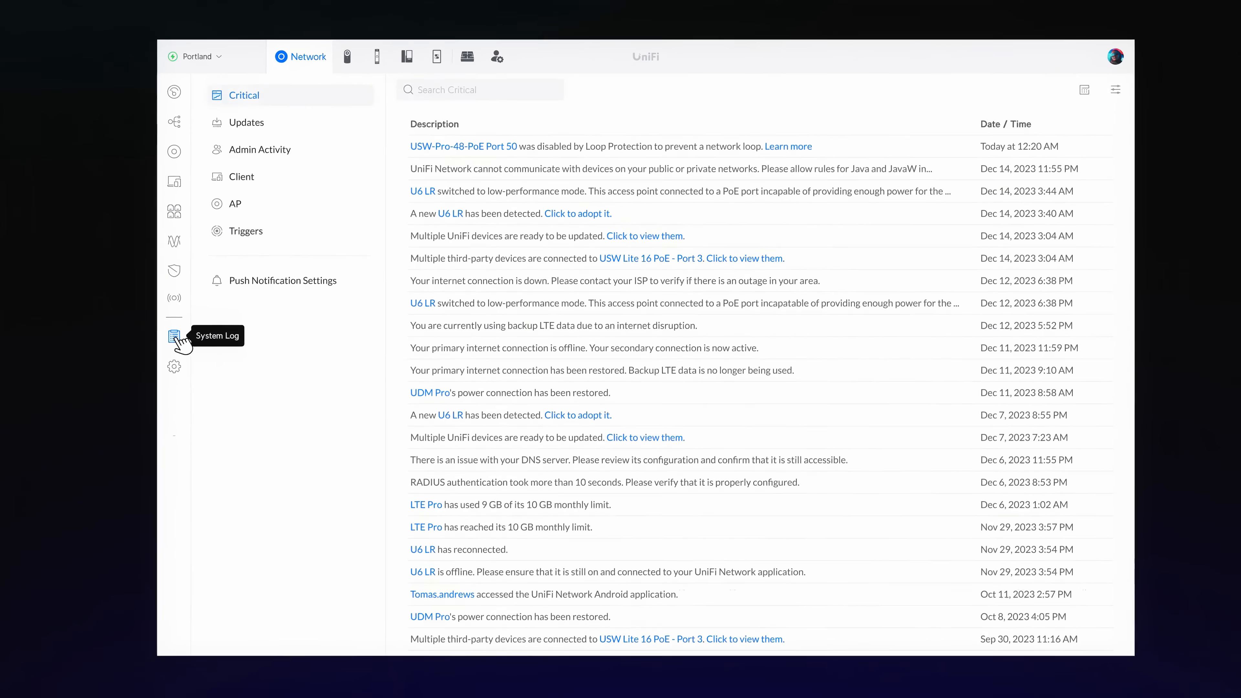
pyautogui.click(257, 150)
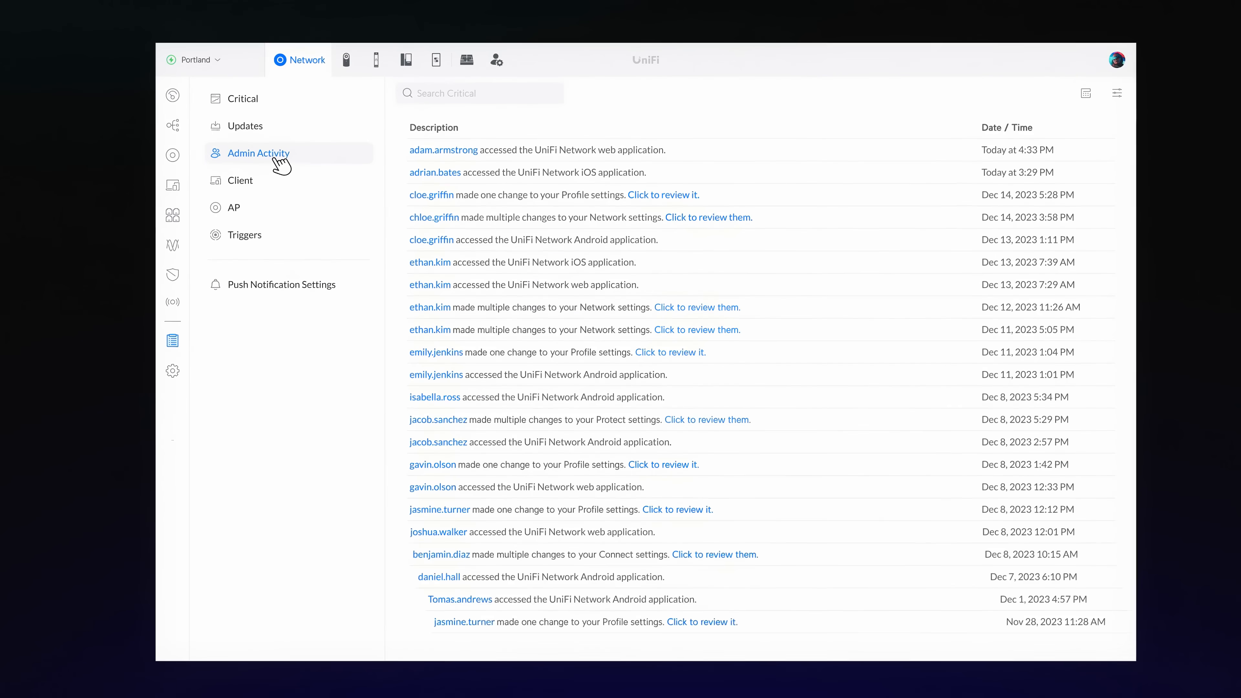
pyautogui.scroll(-3)
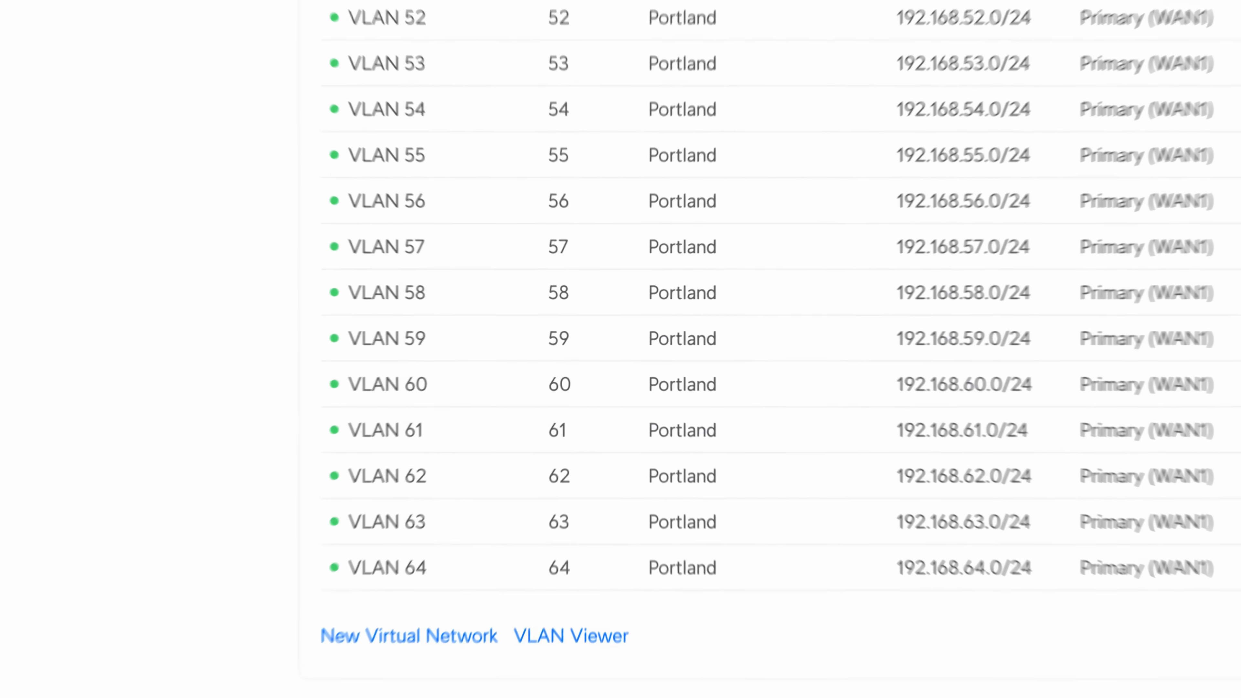
pyautogui.scroll(-3)
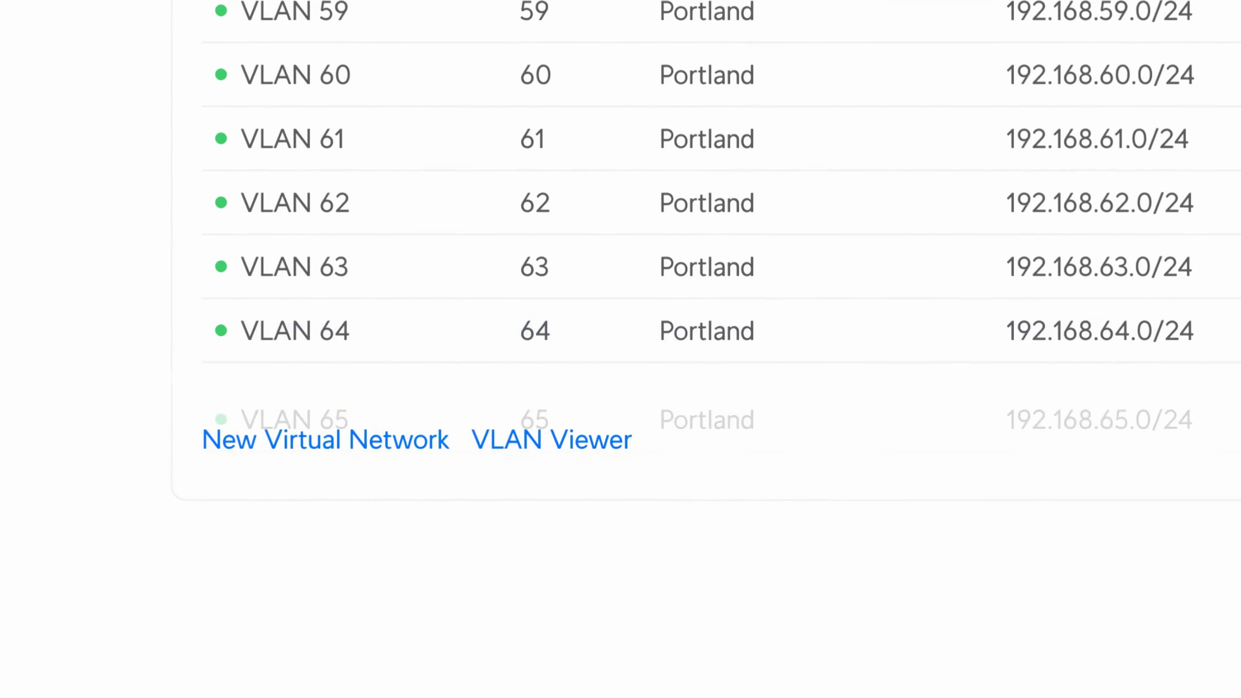
pyautogui.scroll(-3)
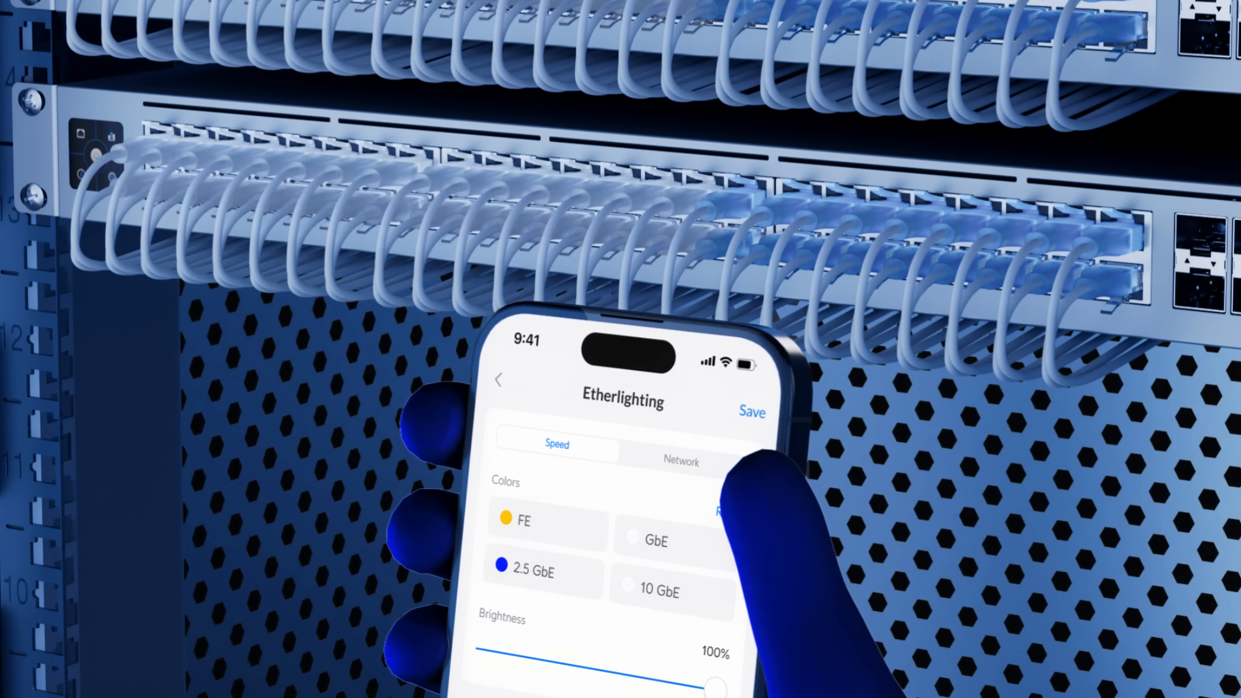
# - Switch Etherlighting to colour ports by network (Default, Cameras, IoT, VoIP) and save
pyautogui.click(680, 462)
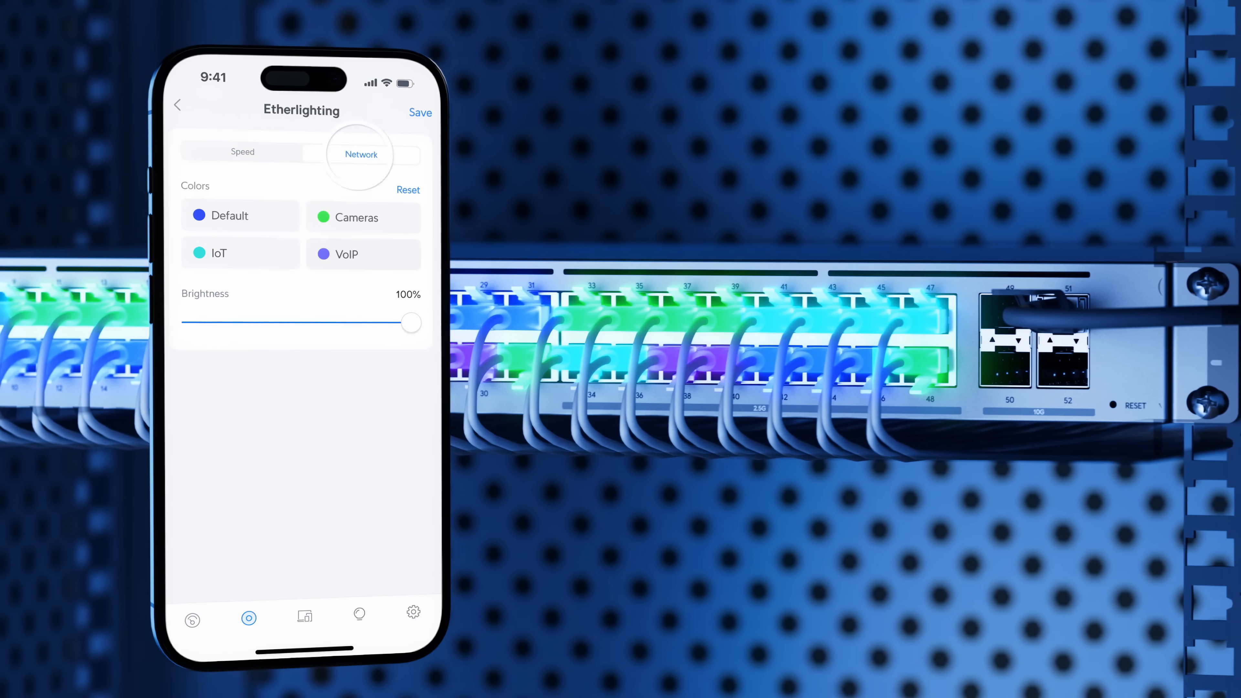
pyautogui.click(362, 155)
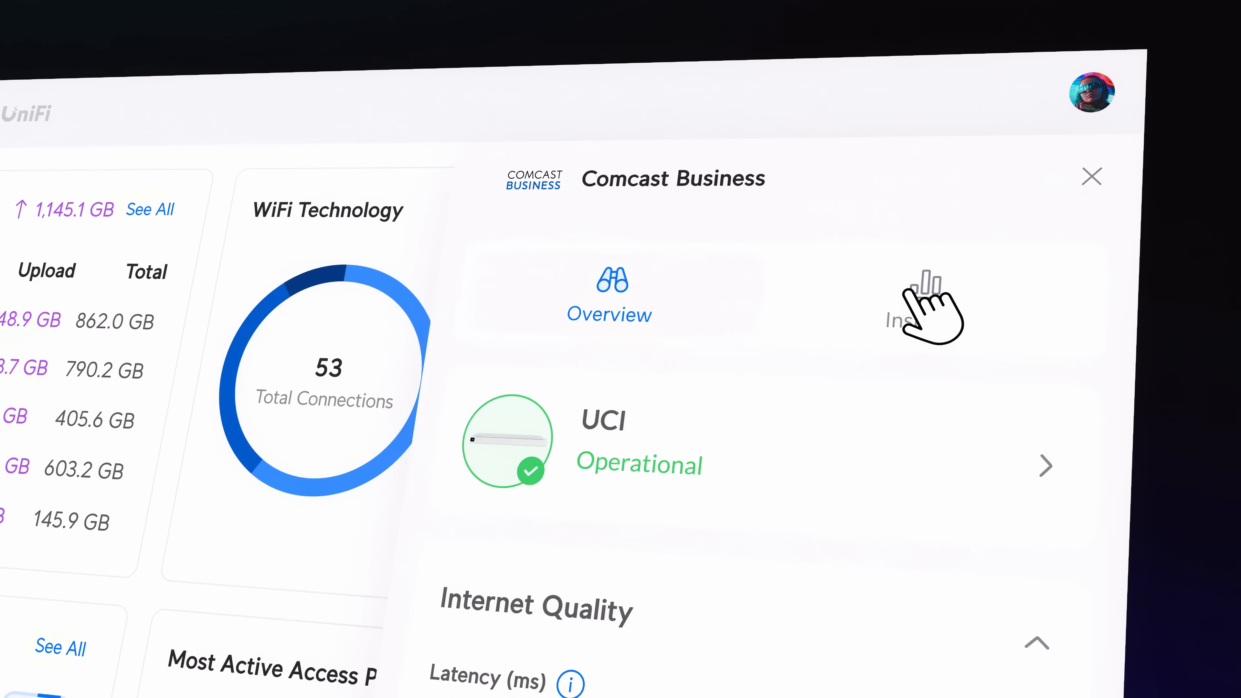
# - View the Insights of the Comcast Business integration reporting the UCI gateway operational
pyautogui.click(923, 309)
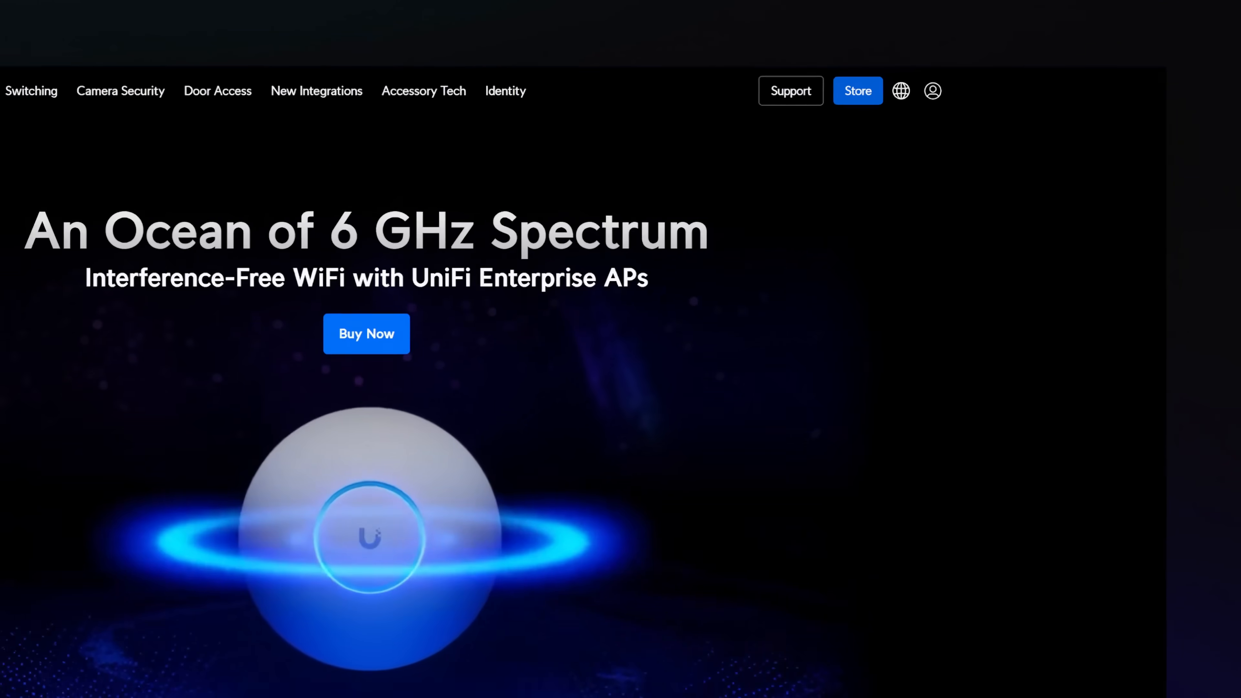
# - Leave ui.com and show UniFi Network's General settings (United States, English, 12-hour, Light)
pyautogui.click(899, 90)
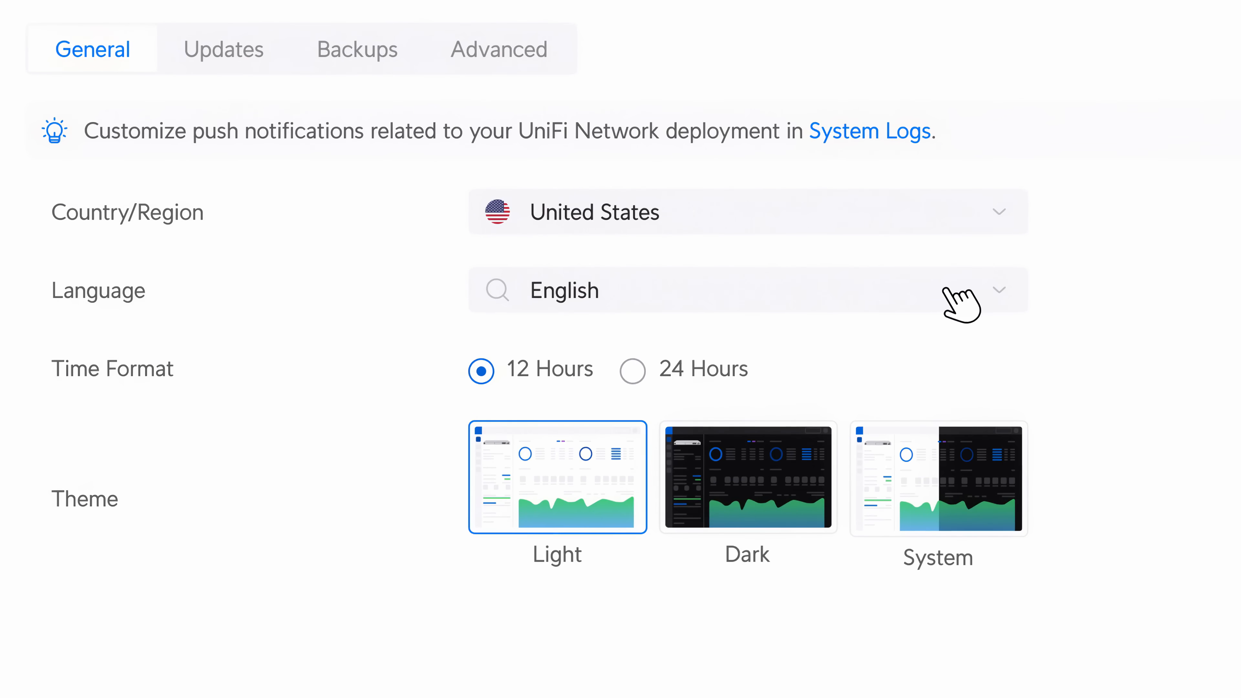
# - Browse the Language list showing German, Spanish, Portuguese, Japanese, Russian and Arabic
pyautogui.click(744, 290)
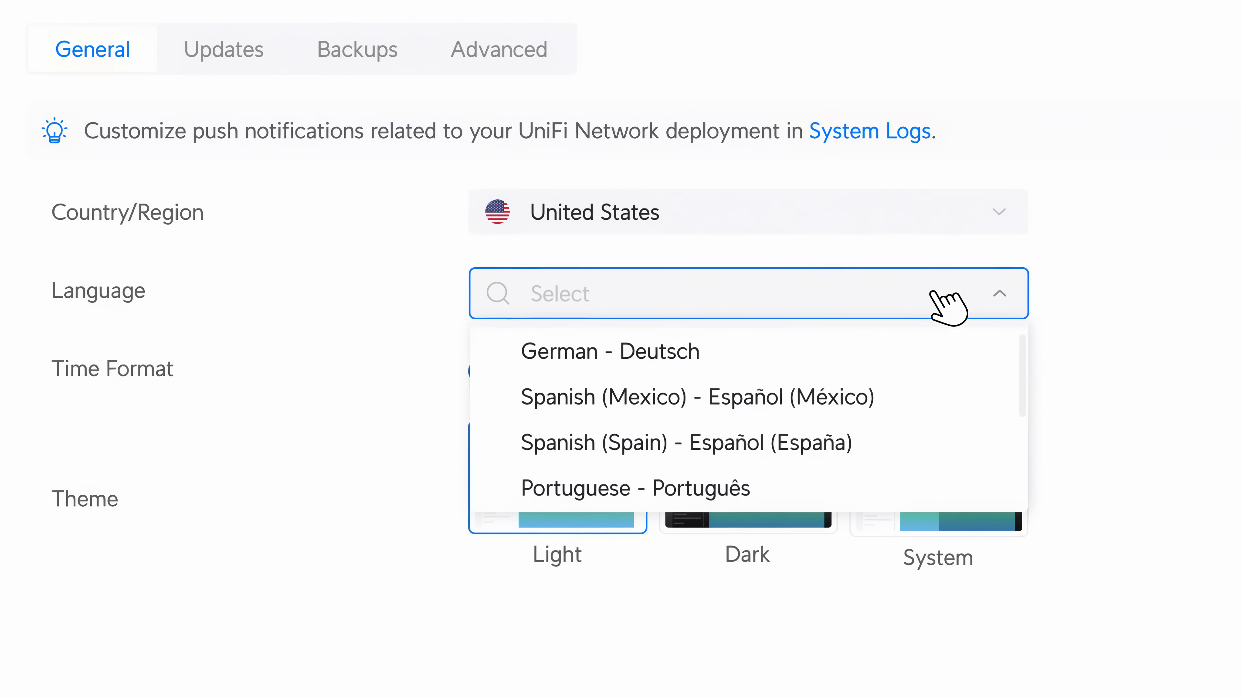
pyautogui.scroll(-3)
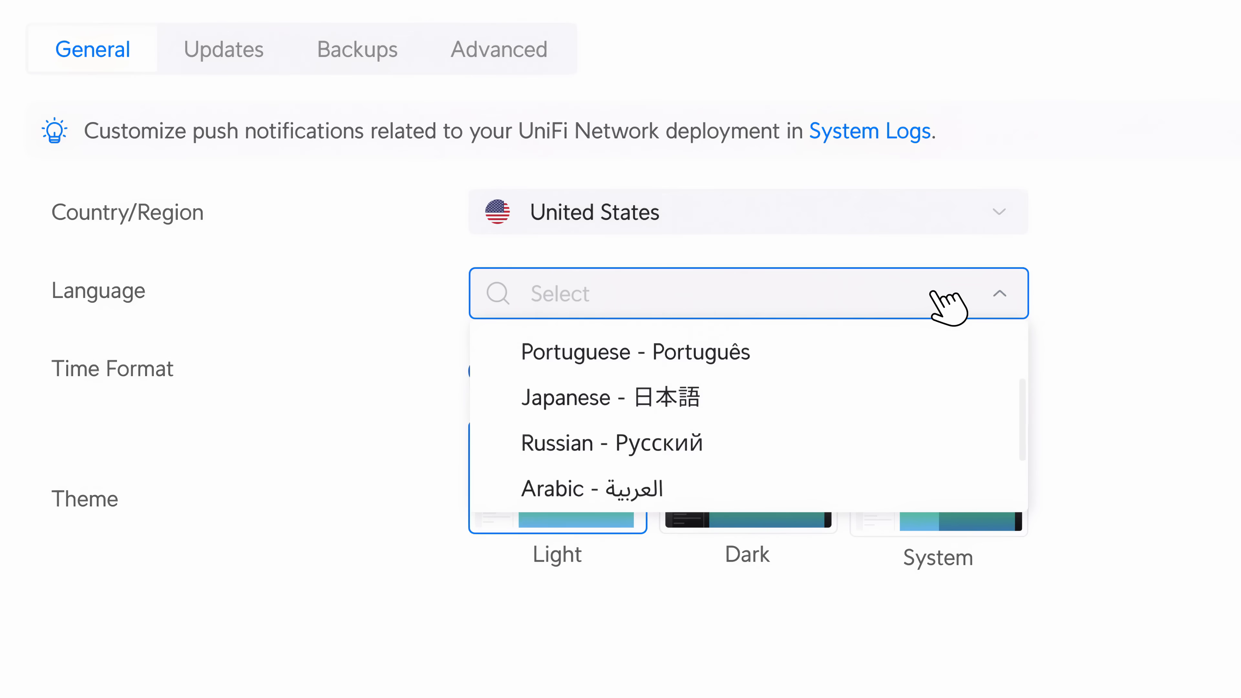